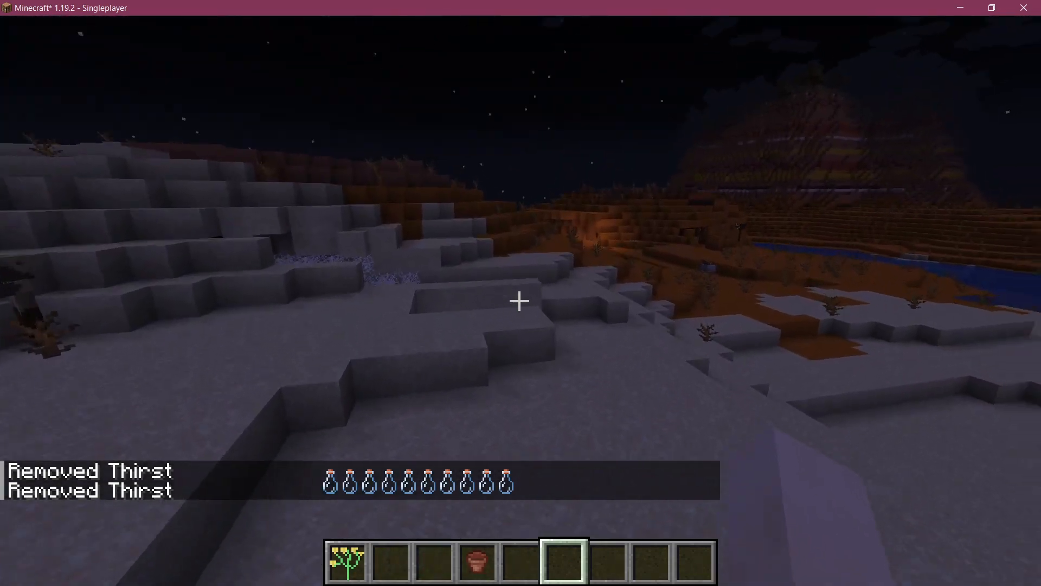
mouse_move(521, 300)
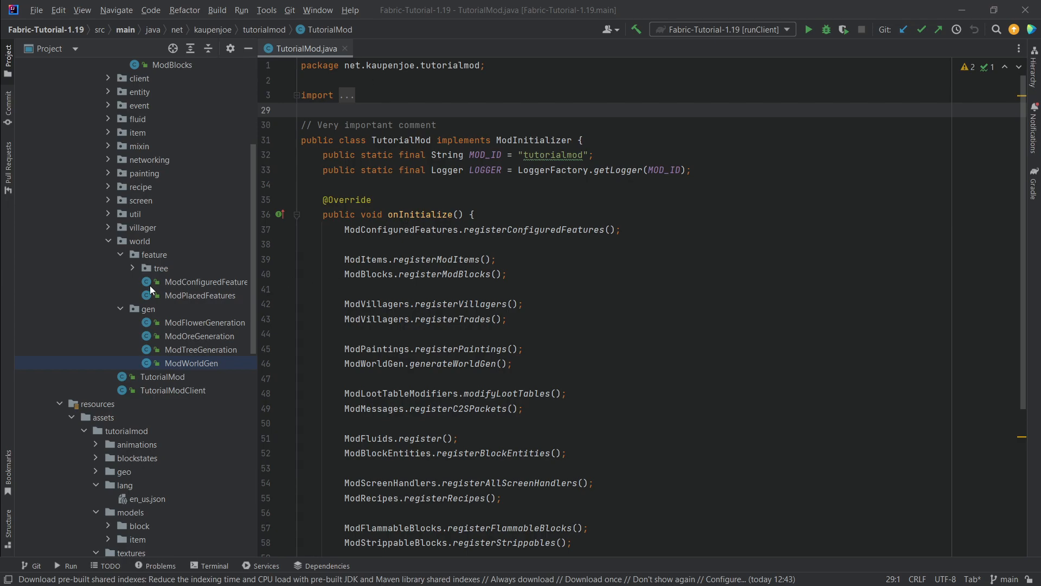
Create the ModEntitySpawn class in the gen package with an empty public static void addEntitySpawn() method
right_click(148, 310)
text(Mo)
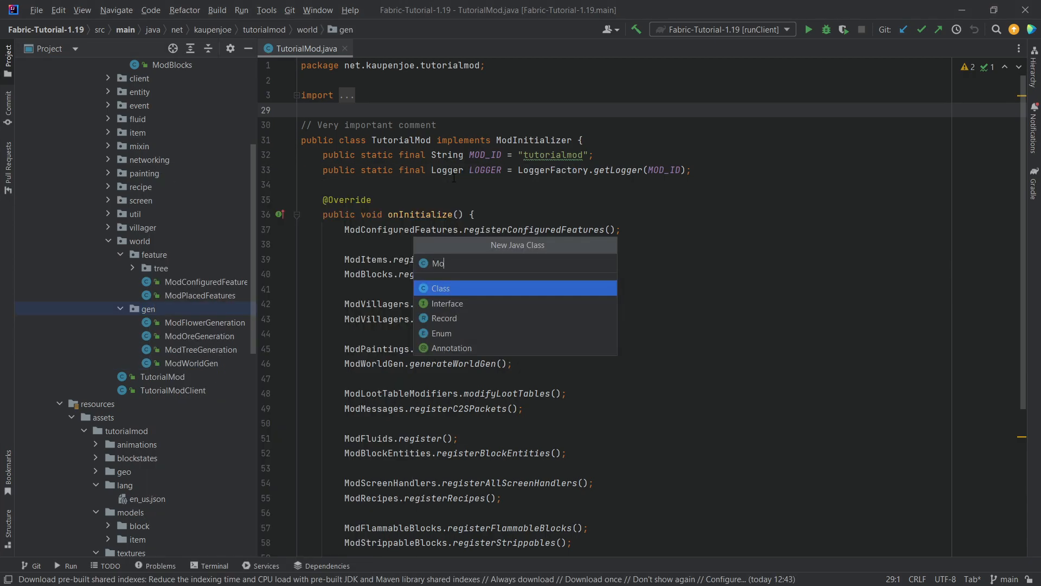
key(Enter)
text(public)
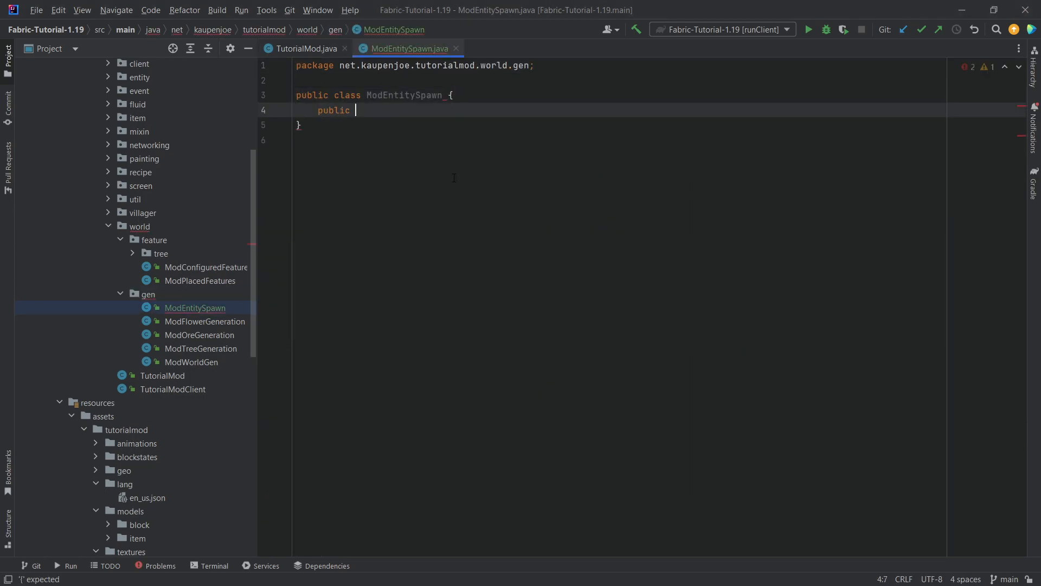
text(static void)
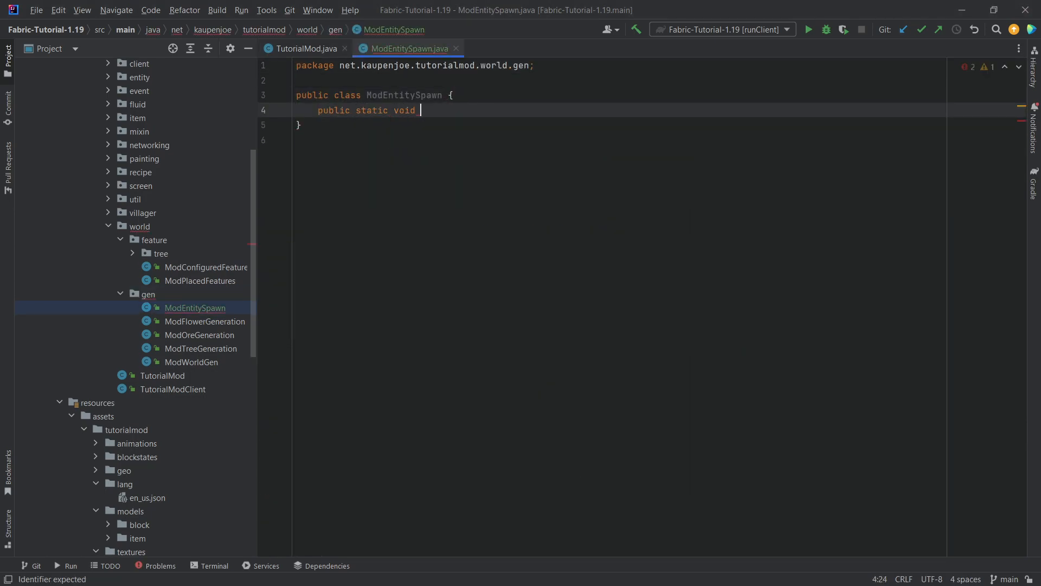
text(addEntitySpawn() {)
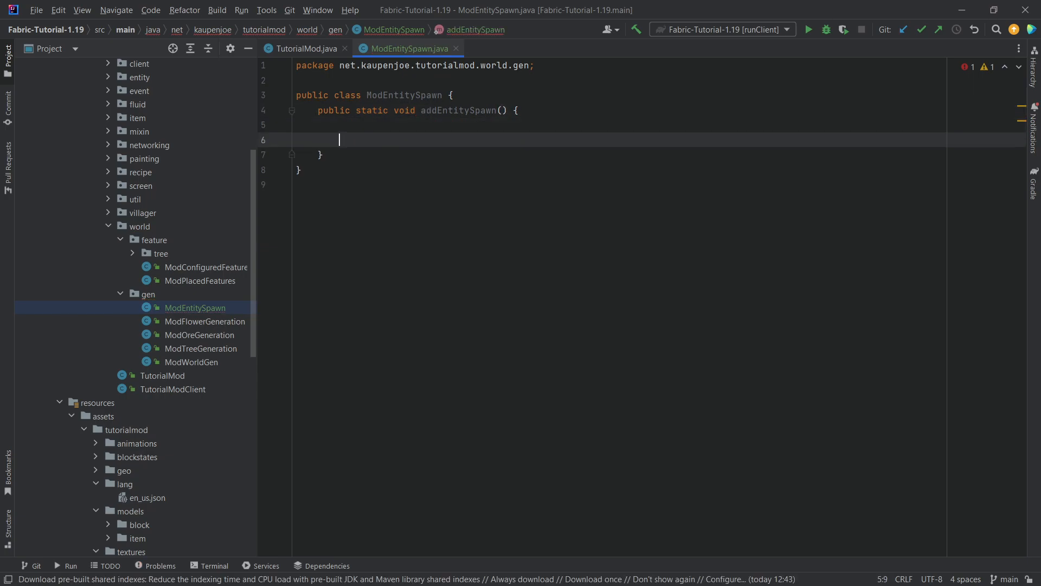
Add BiomeModifications.addSpawn for BiomeKeys.DESERT, SpawnGroup.MONSTER, ModEntities.CHOMPER, weight 50, group size 1 to 3
text(BiomeModifications.addSpawn(i);)
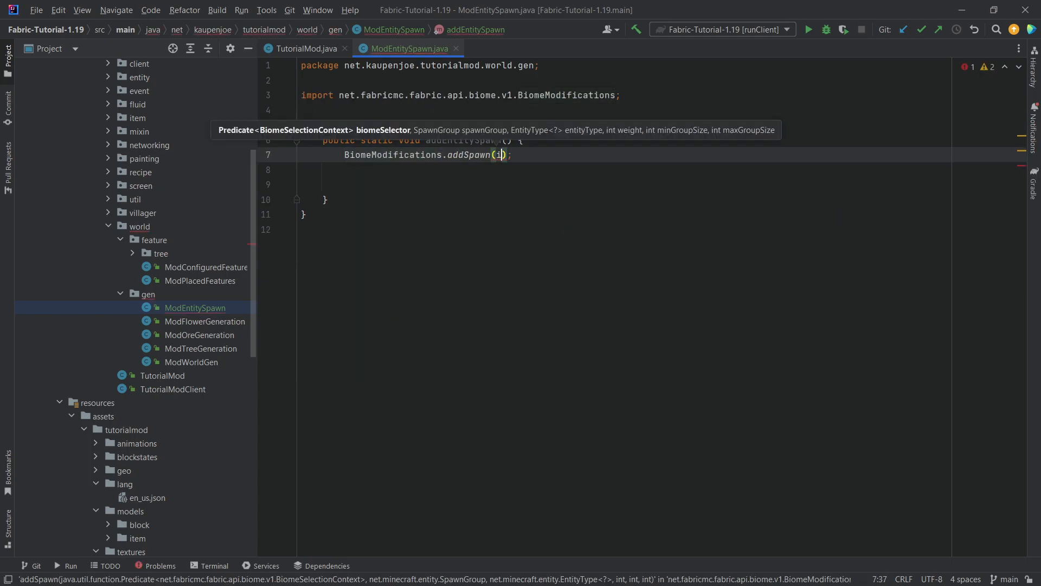
text(BiomeSelectors.)
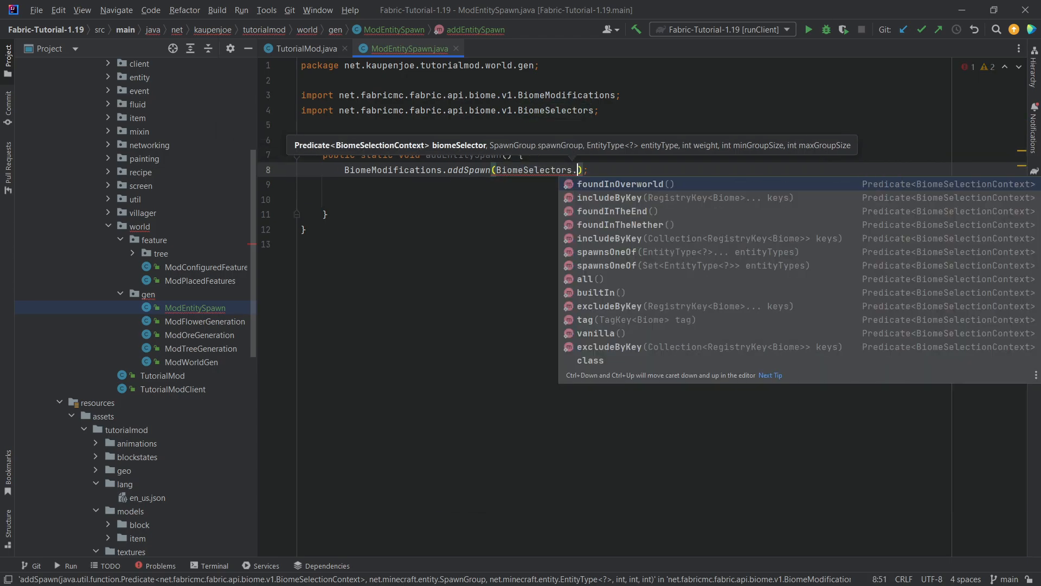
text(includeByKey()
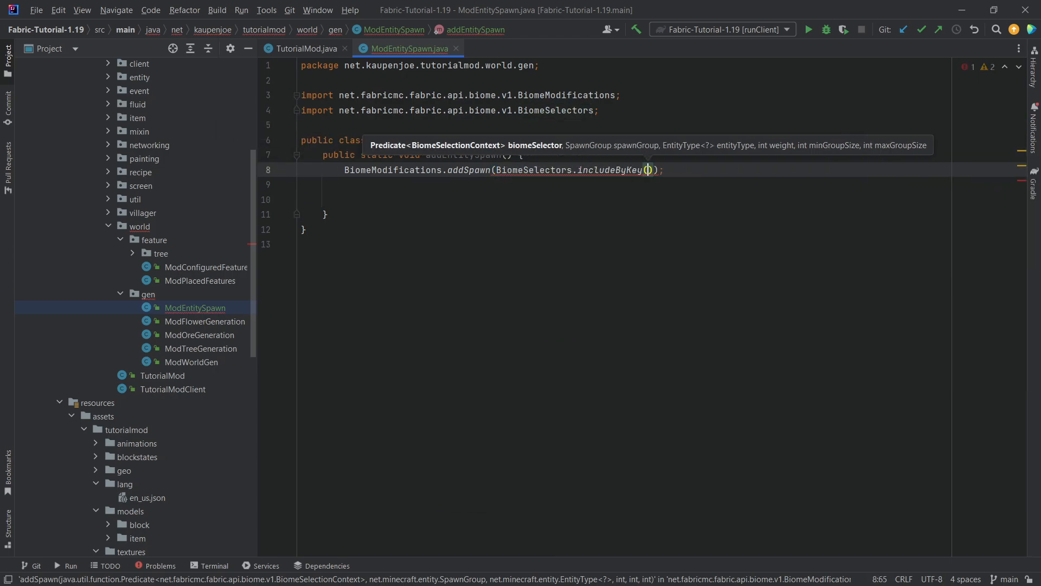
text(BiomeKeys.DESERT)
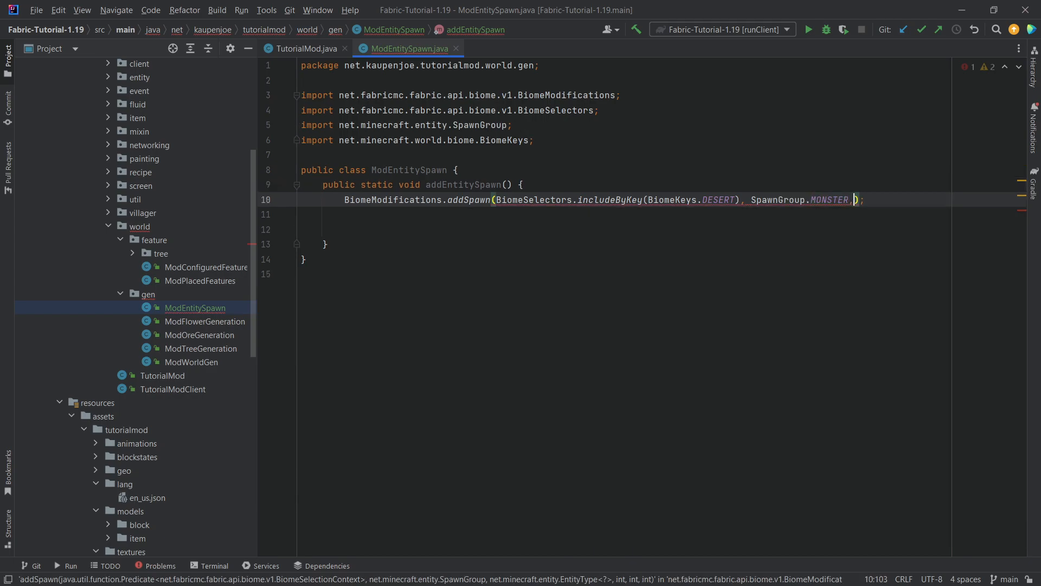
text(ModEntities.CHOMPER, 50, );)
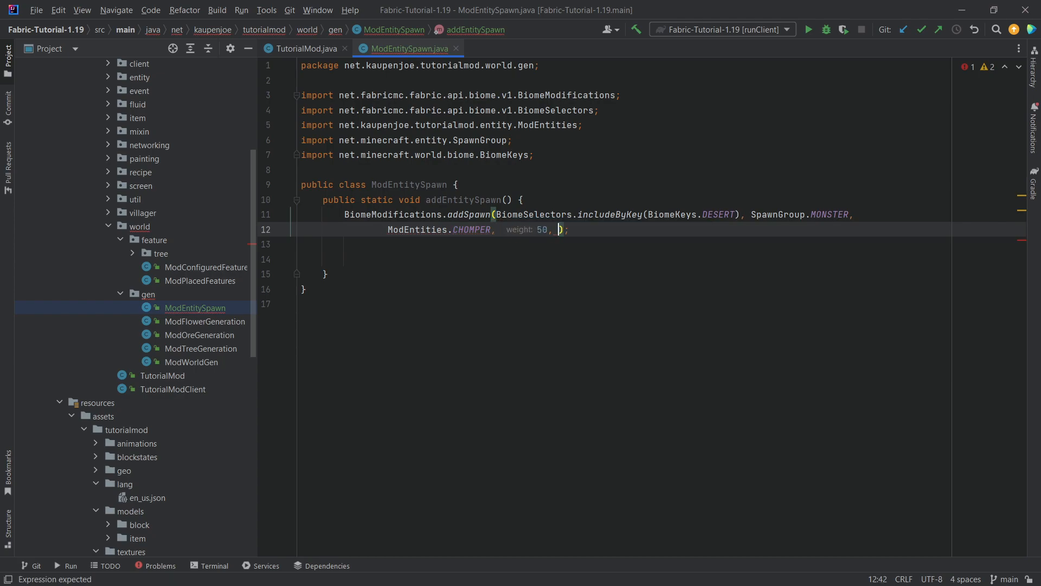
text(minGroupSize: 1, maxGroupSize: 3)
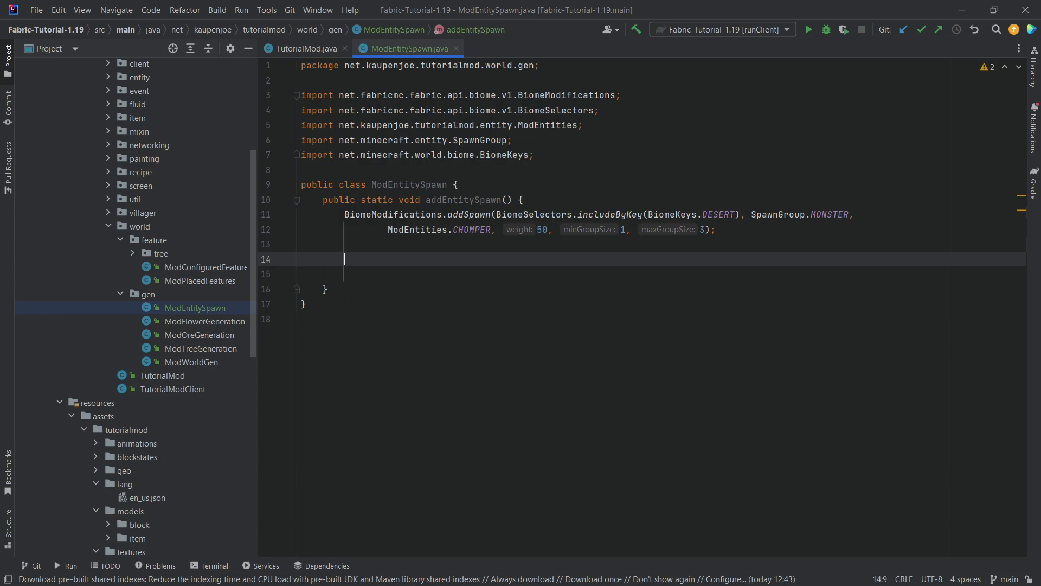
key(Backspace)
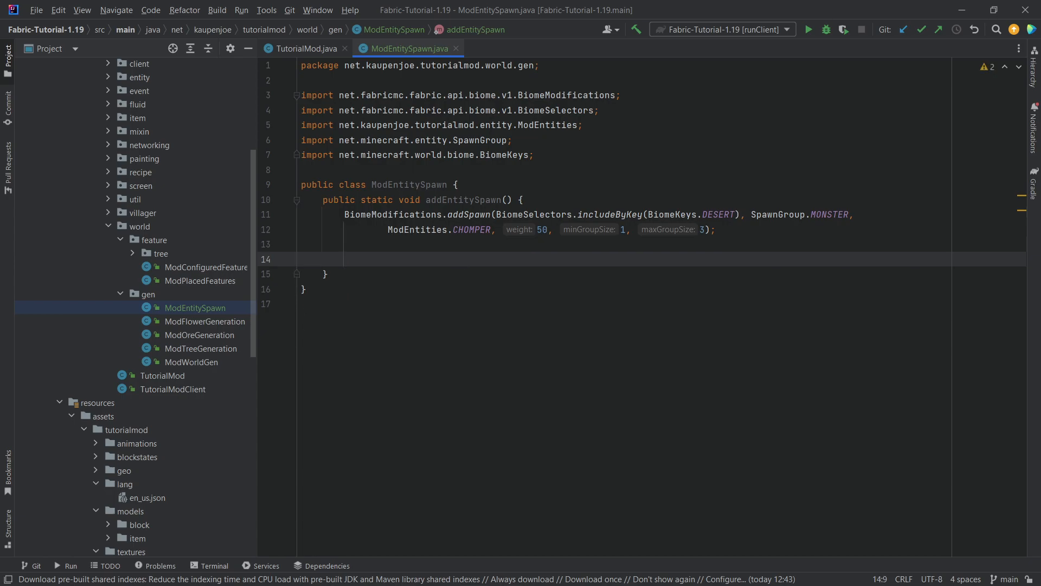
Write SpawnRestriction.register for CHOMPER with Location.ON_GROUND and Heightmap.Type.MOTION_BLOCKING_NO_LEAVES, starting the Hostile predicate
text(SpawnRestriction)
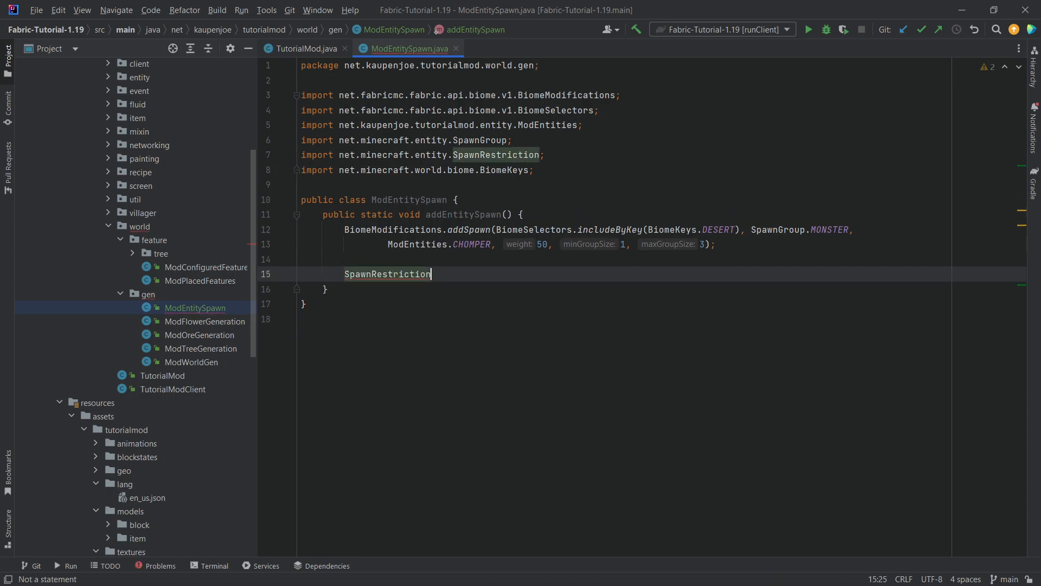
text(.register(p);)
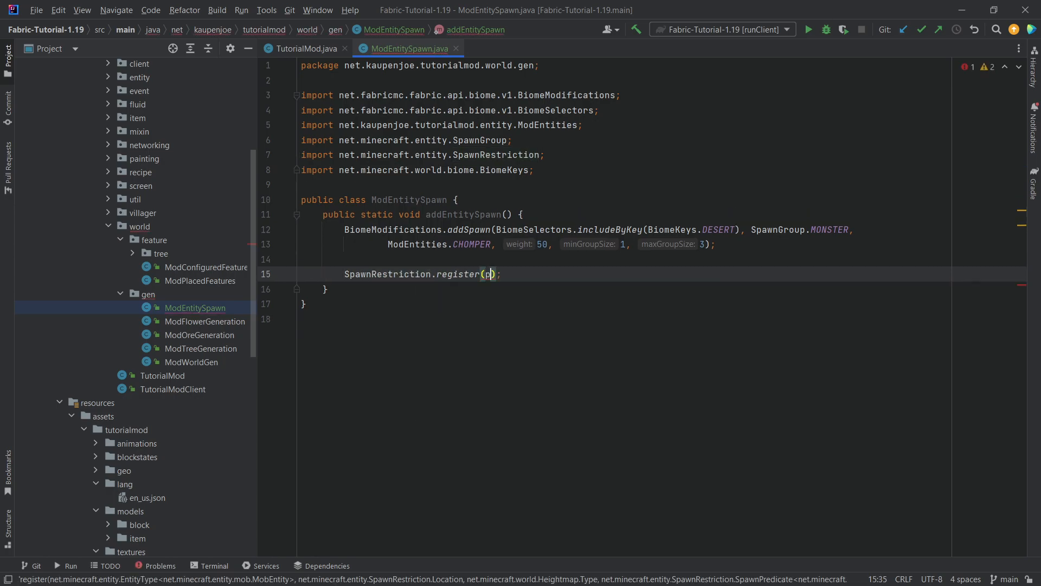
text(ModEntities.CHOMPER)
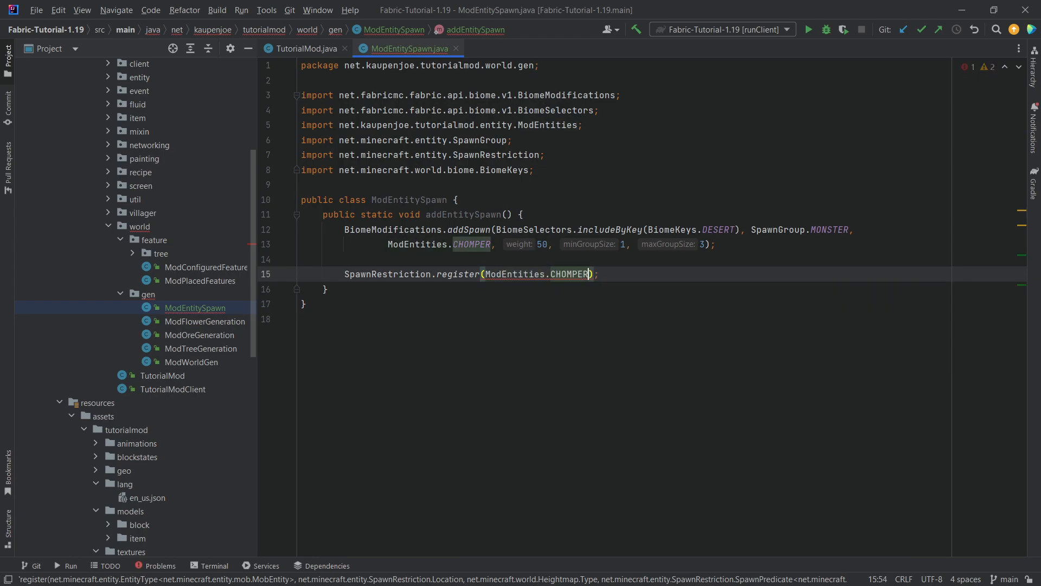
text(, SpawnRestriction.Location.ON_GROUND,)
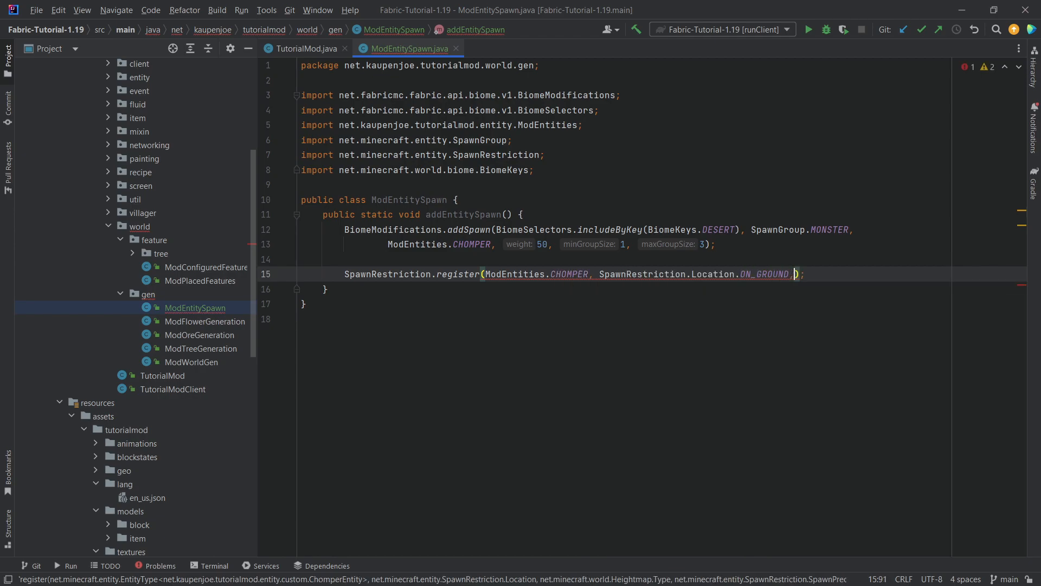
text(Height);)
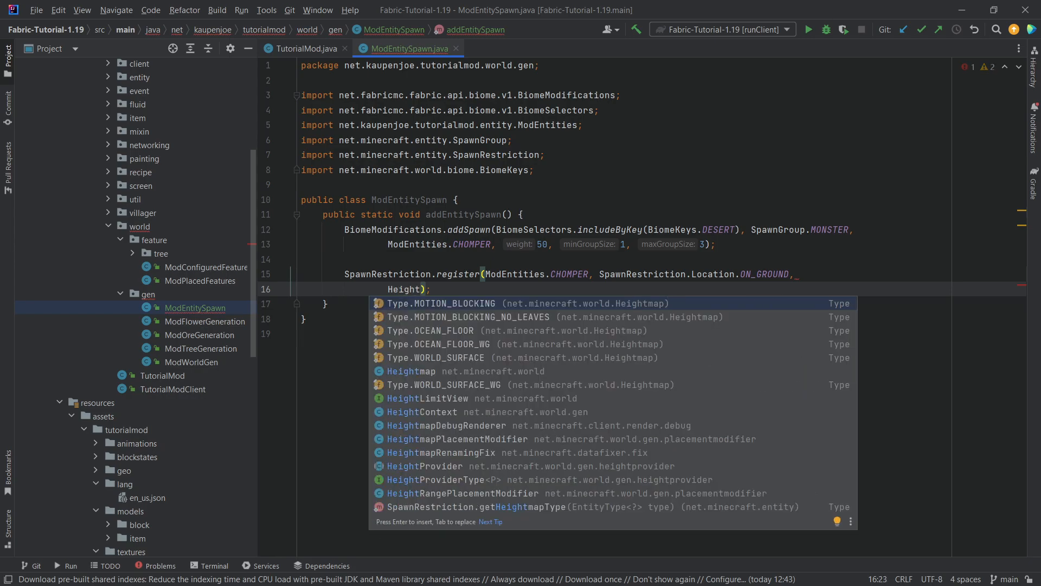
click(469, 317)
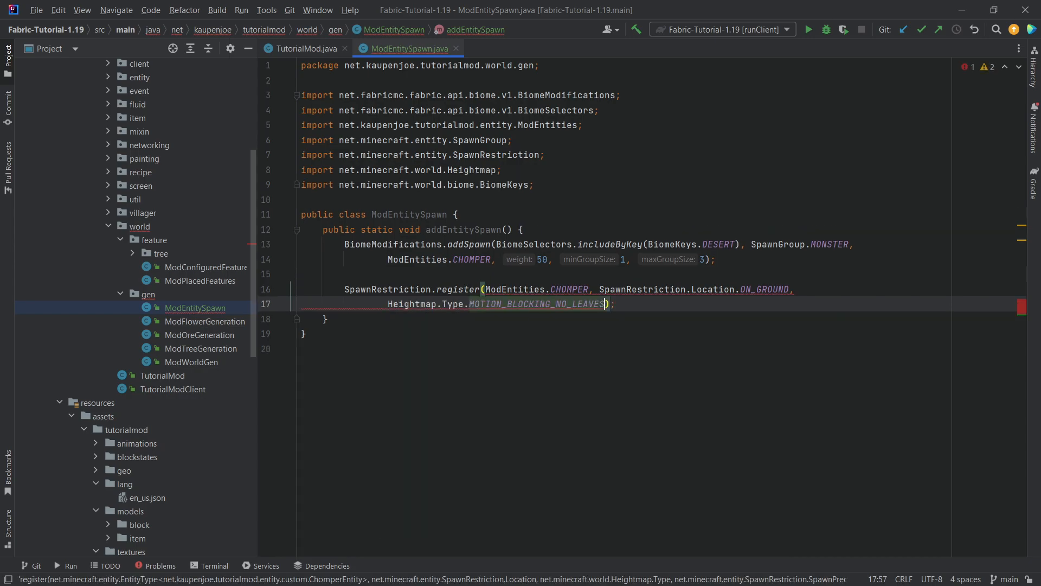
text(, Hostile)
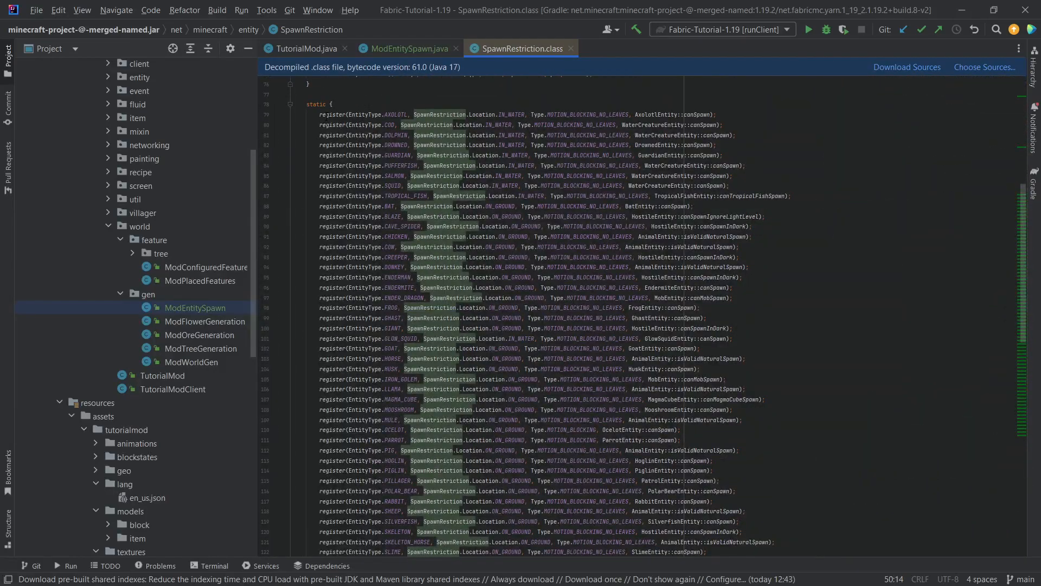
Review the vanilla registrations in the decompiled SpawnRestriction class, then return to ModEntitySpawn for HostileEntity::canSpawnInDark
scroll(down, 3)
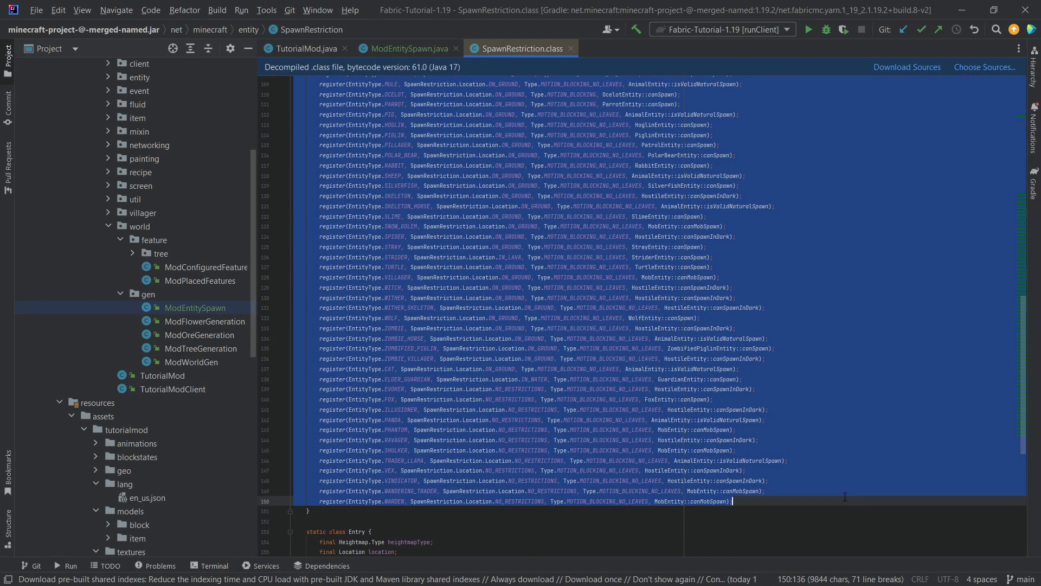
scroll(up, 3)
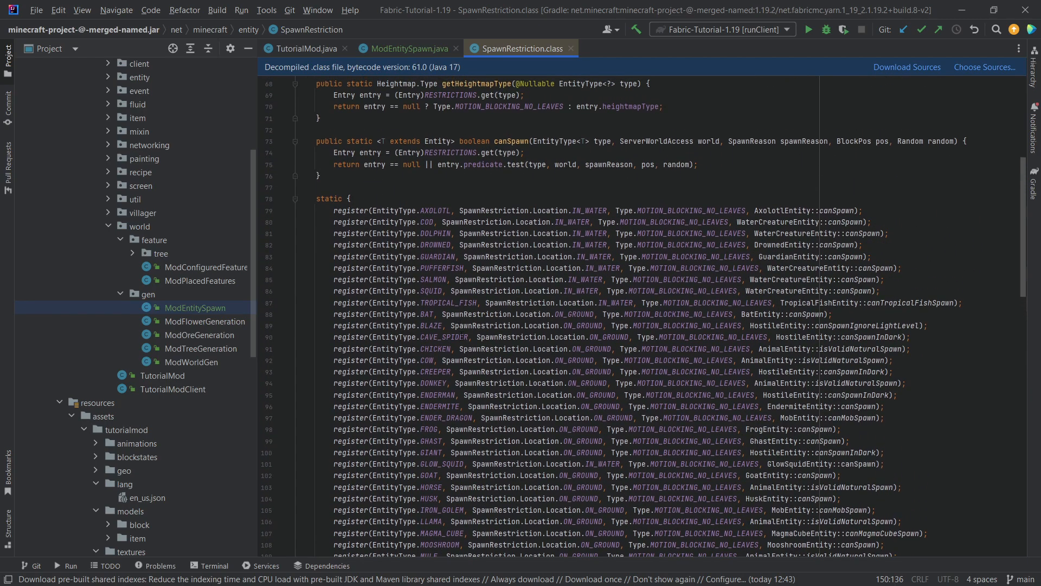
scroll(down, 3)
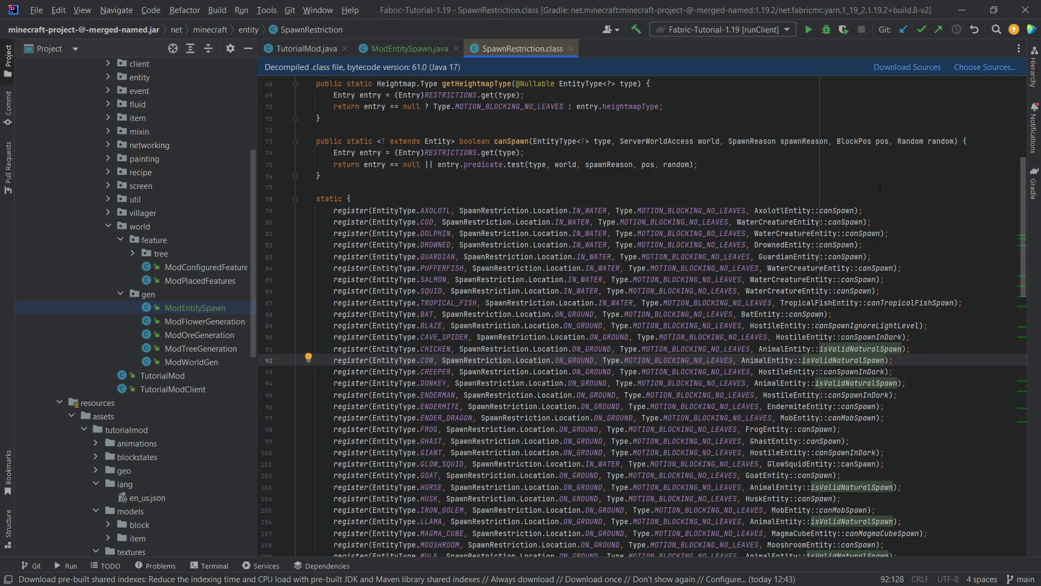
click(405, 48)
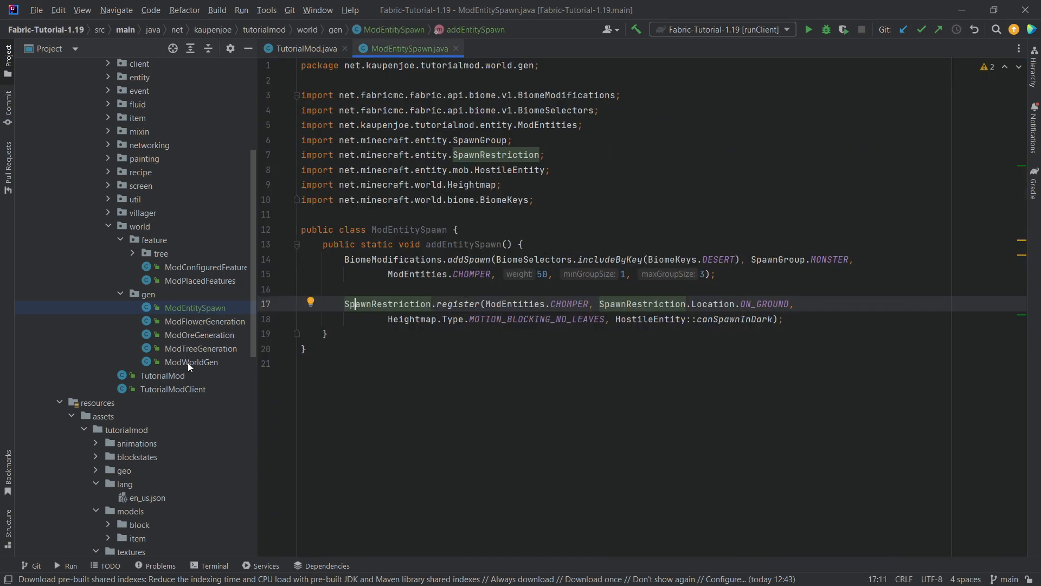
Call ModEntitySpawn.addEntitySpawn() inside ModWorldGen's generateWorldGen method
double_click(191, 363)
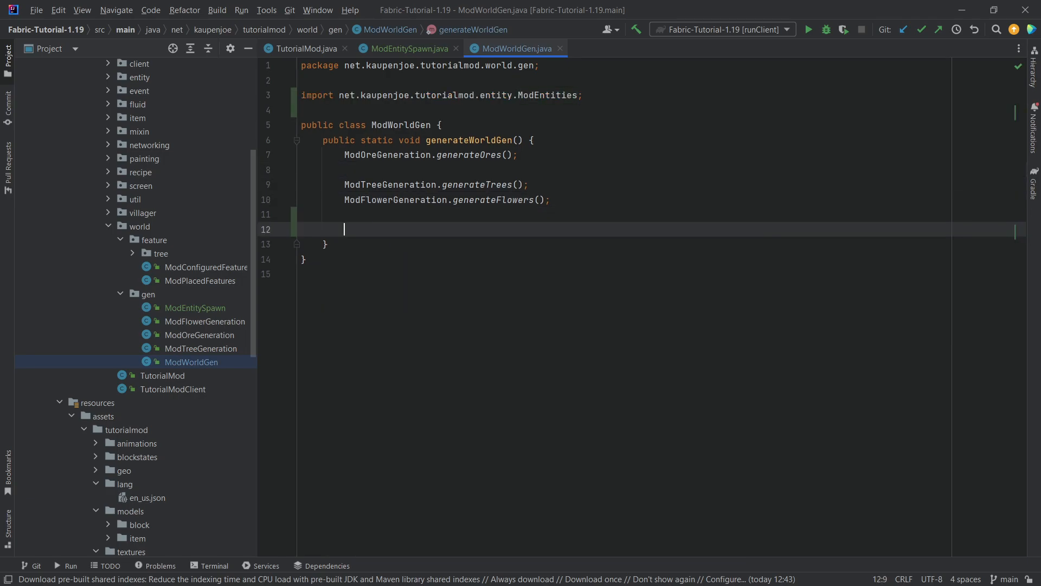
text(ModEntitySpawn.addEntitySpawn();)
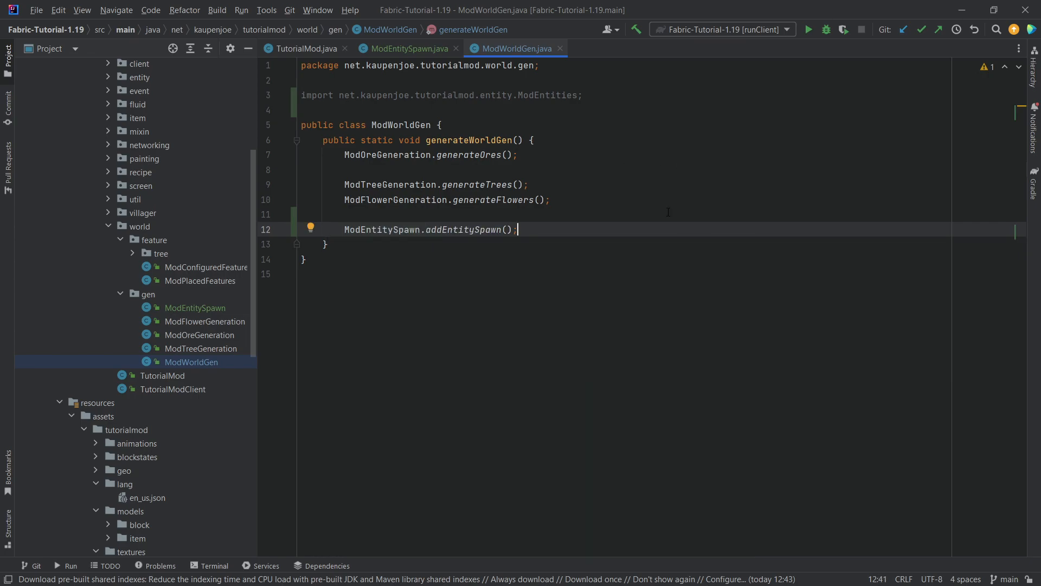
mouse_move(607, 212)
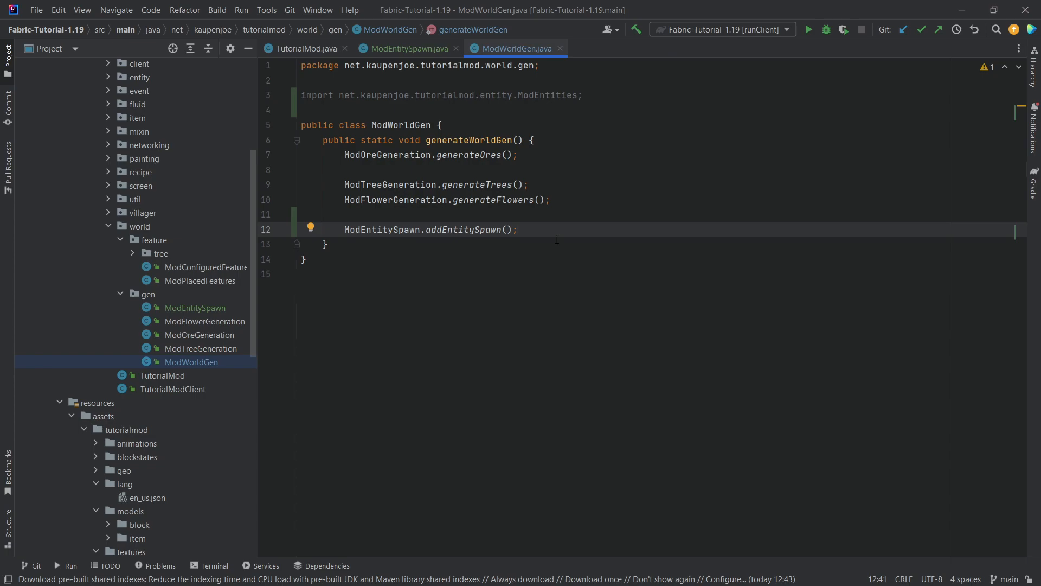
click(403, 48)
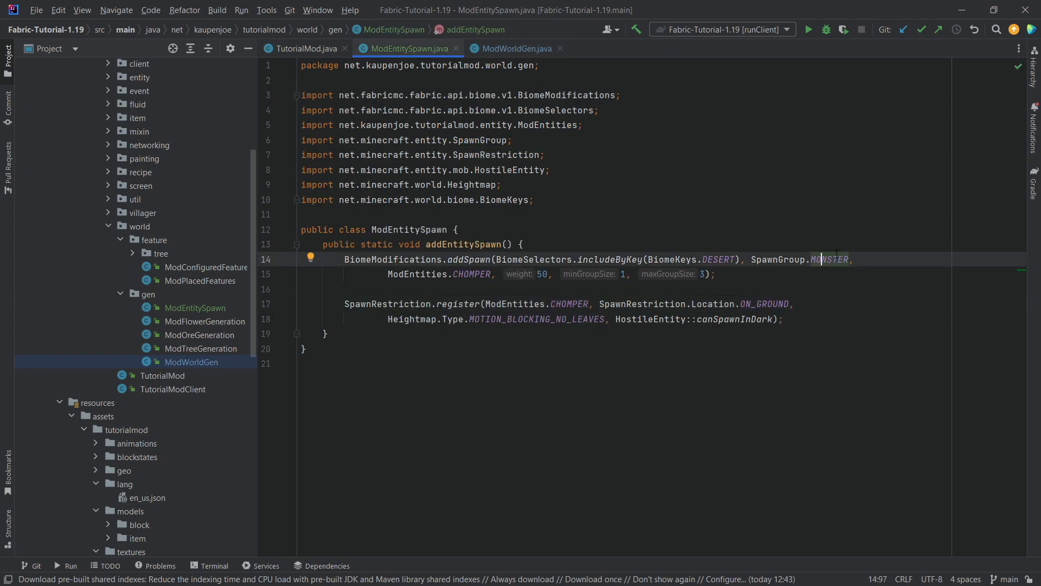
Highlight the MONSTER spawn group and check the Chomper's group in ModEntities
double_click(831, 259)
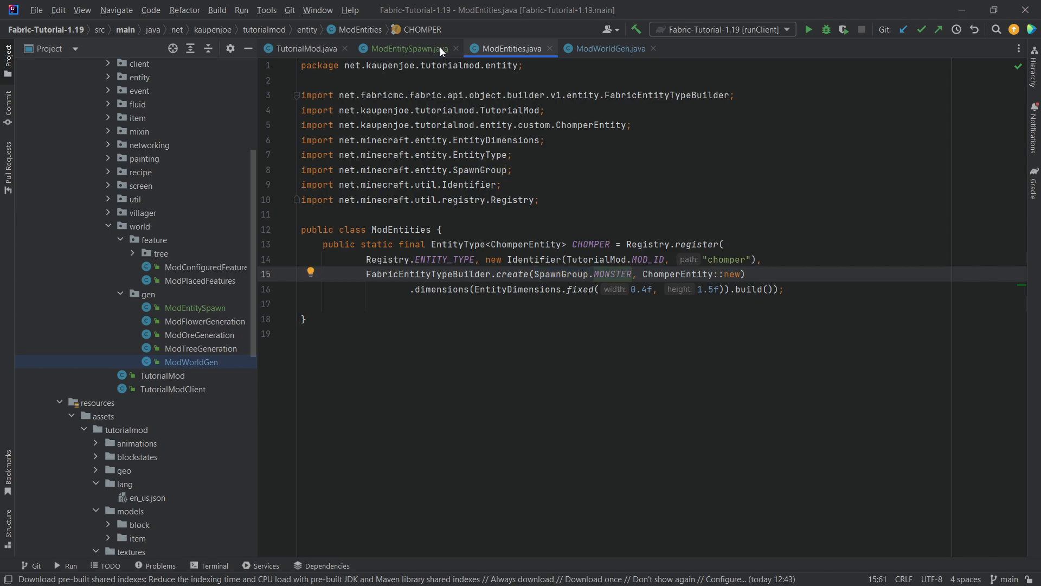
click(407, 48)
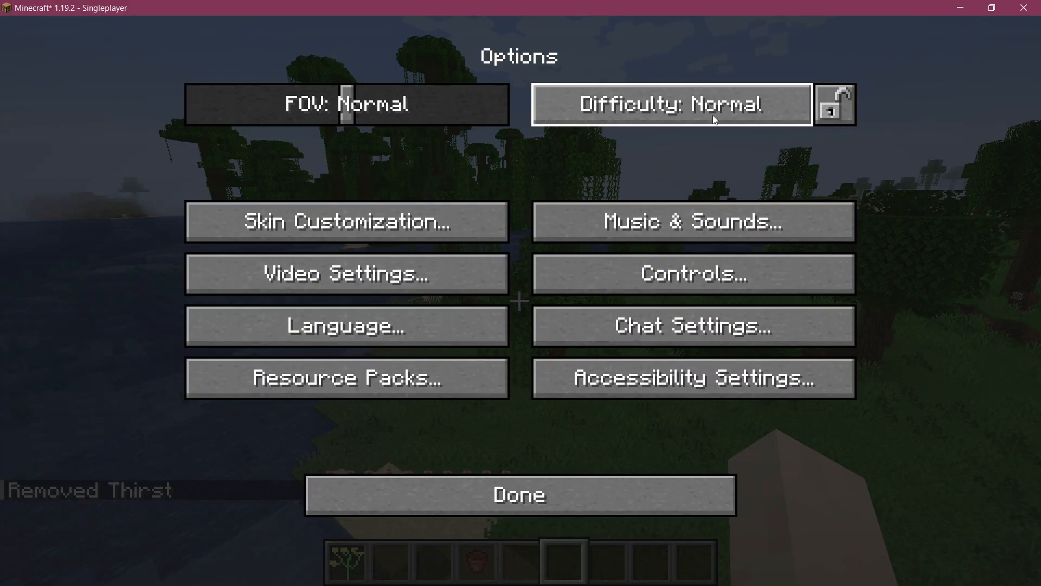
Set the difficulty off Peaceful and run /locate biome minecraft:desert to find the nearest desert
click(518, 495)
text(/locate)
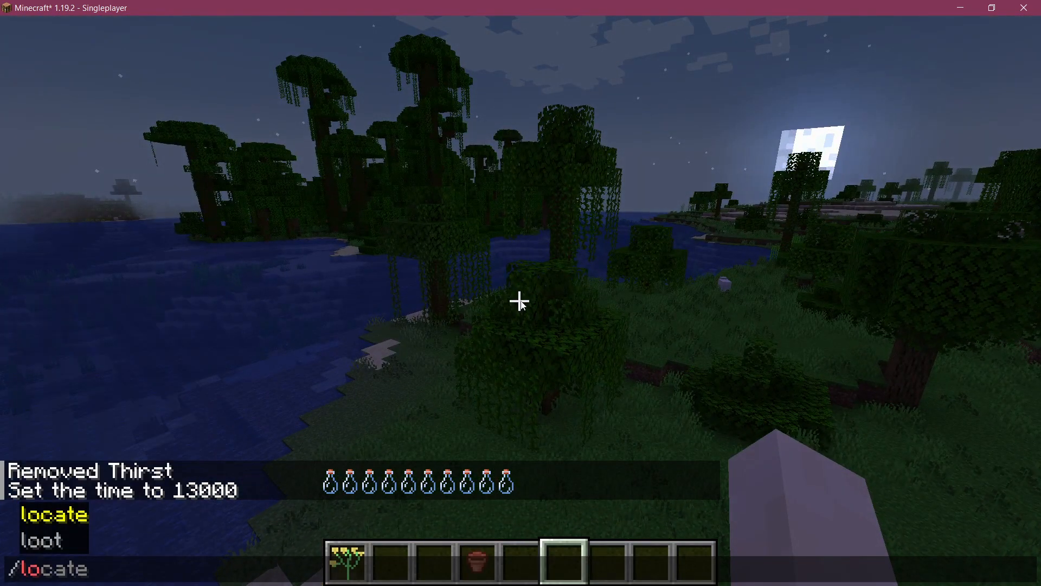
text(biome dese)
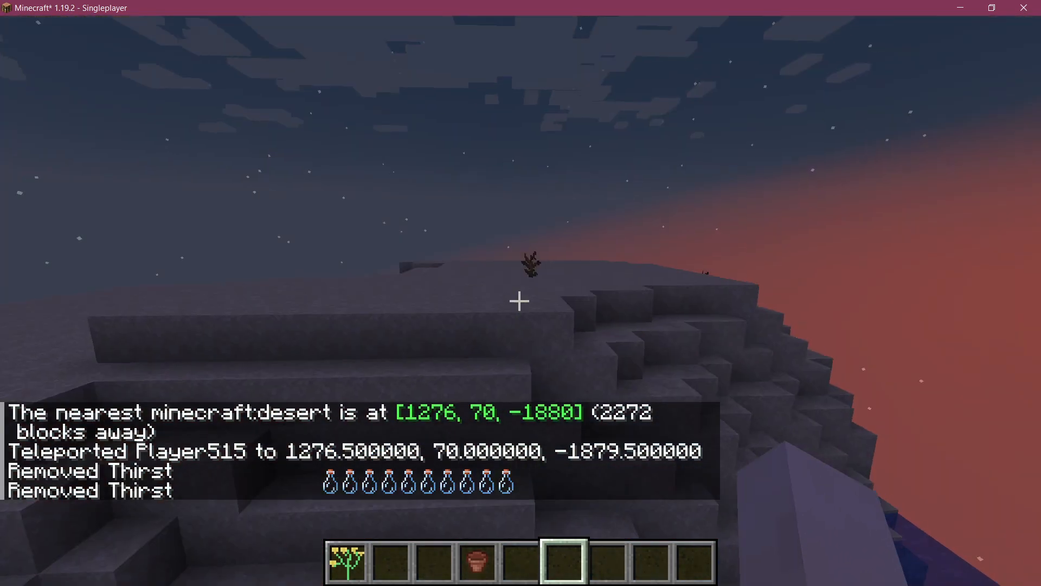
mouse_move(519, 301)
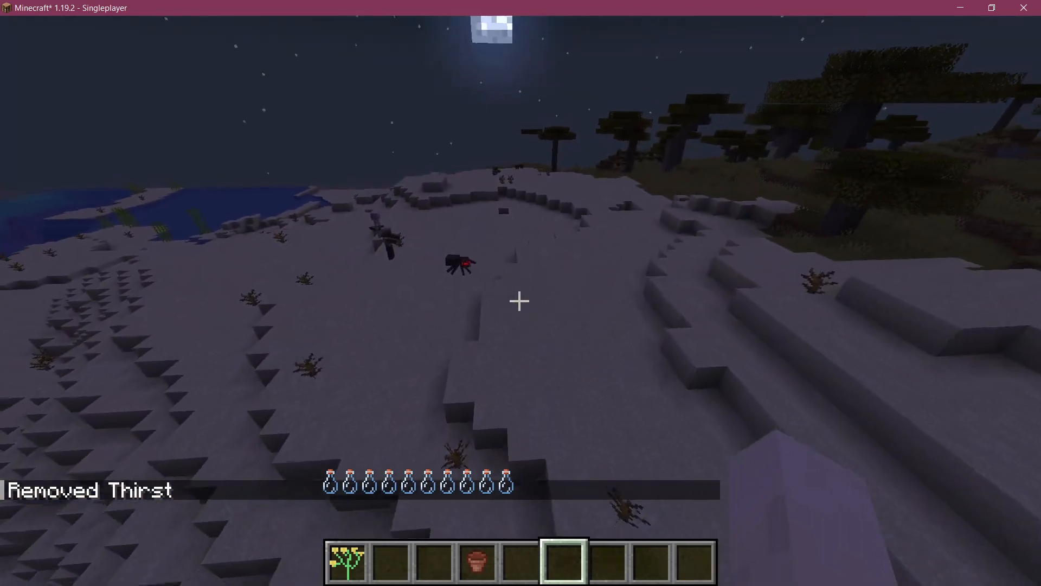
mouse_move(521, 302)
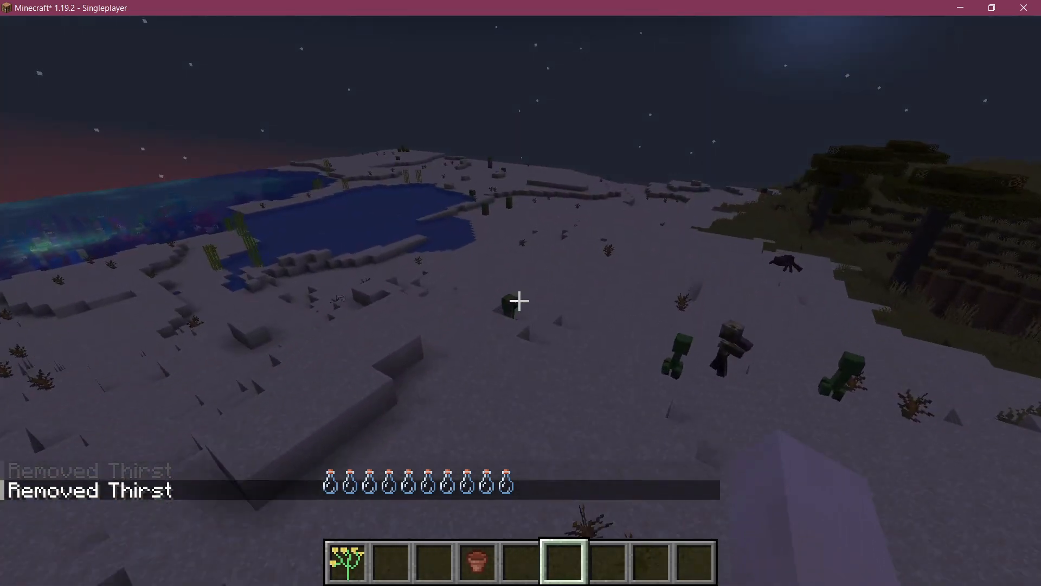